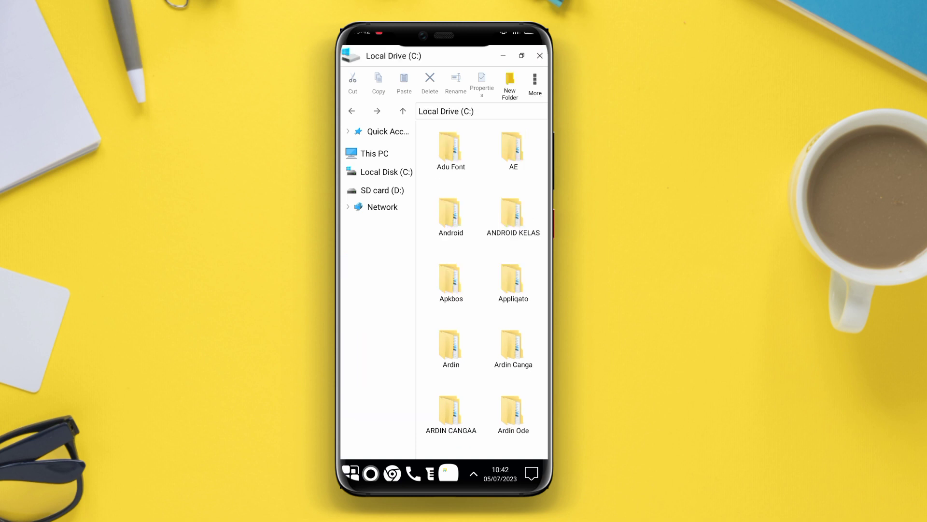
Step: Close the Local Drive (C:) File Explorer window to reveal the Win 11 desktop
left_click(374, 153)
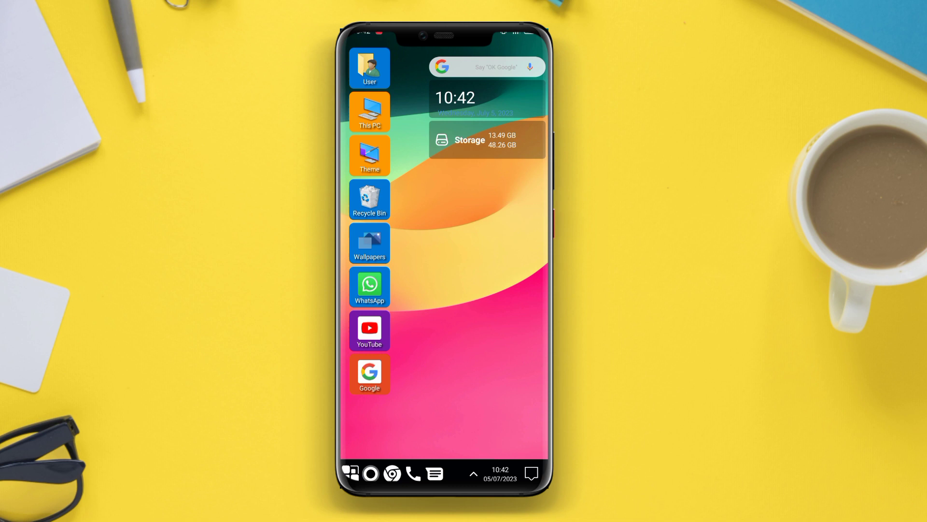
left_click(455, 351)
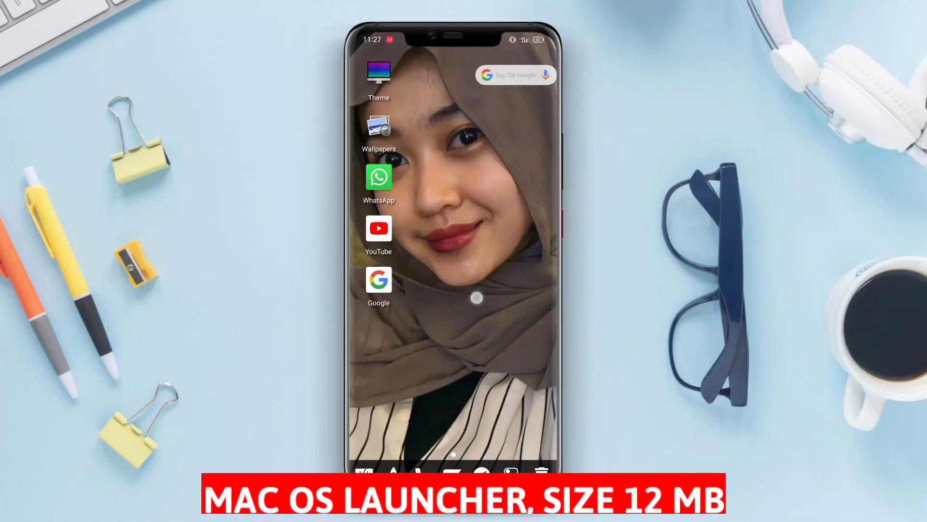
left_click(378, 77)
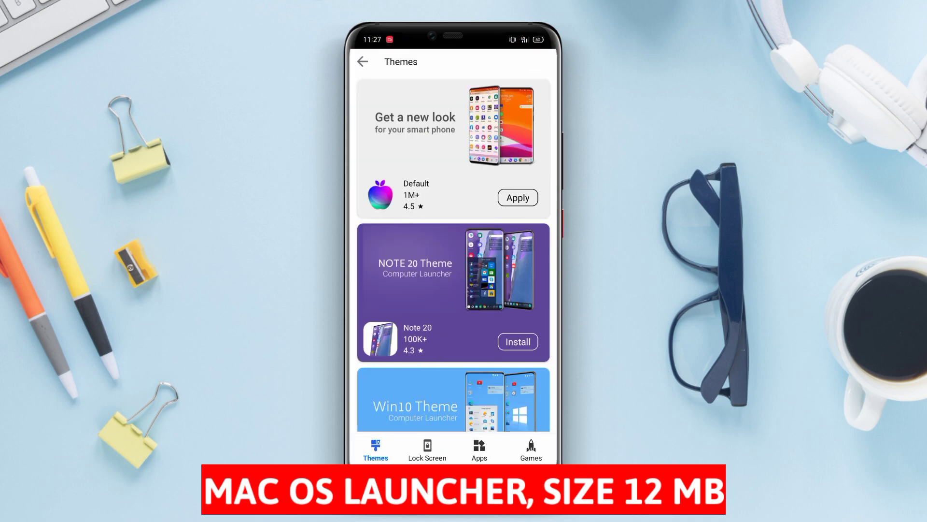
scroll("down", 3)
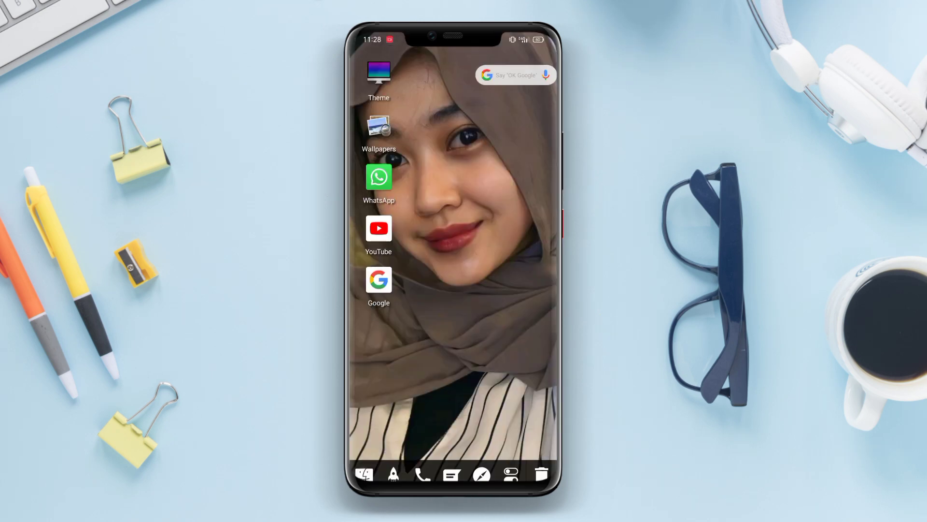
Step: Browse the Desktop and Pictures folders in Finder, then open the Wallpapers gallery
left_click(363, 474)
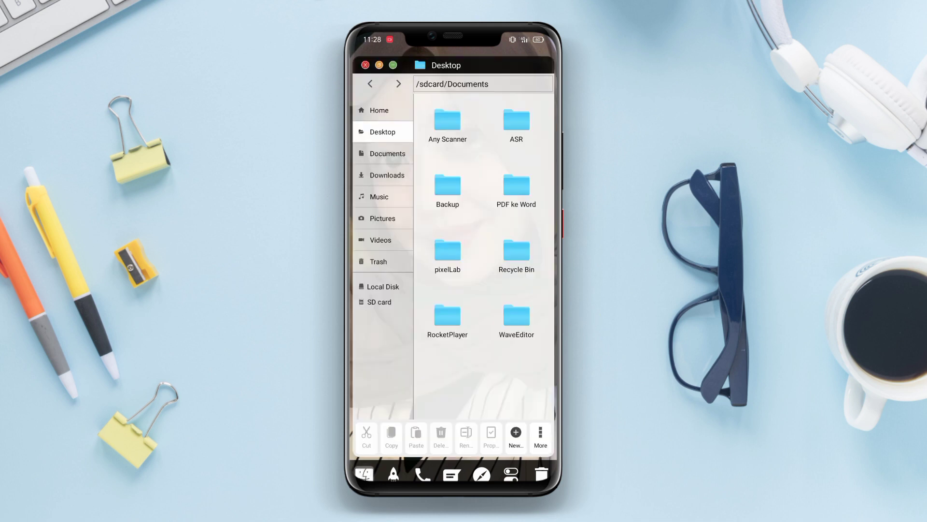
left_click(383, 218)
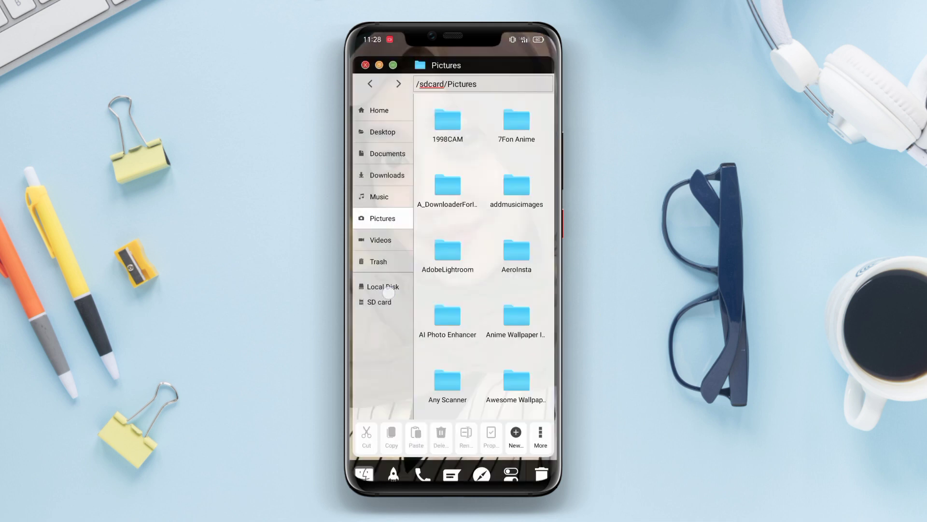
left_click(379, 302)
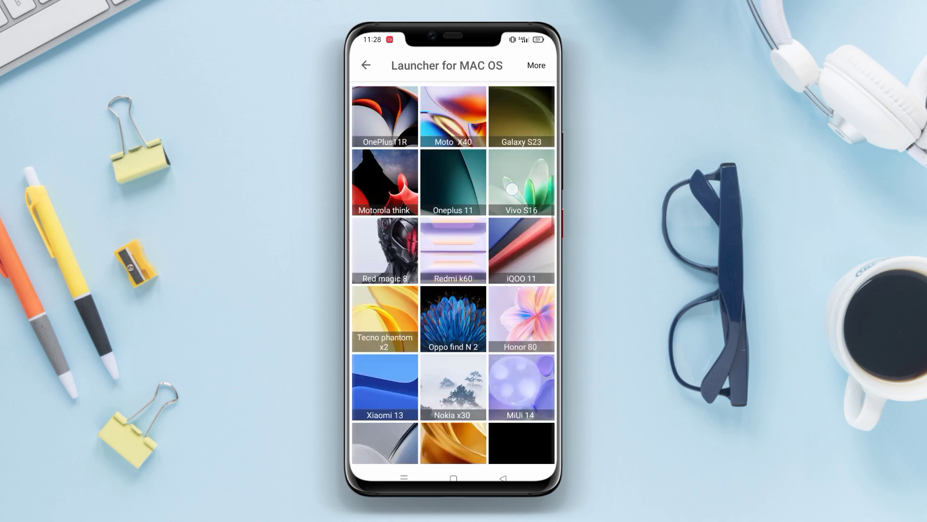
Step: From the desktop menu, open Launcher Settings and show the Personalization menu colour palette
scroll("down", 3)
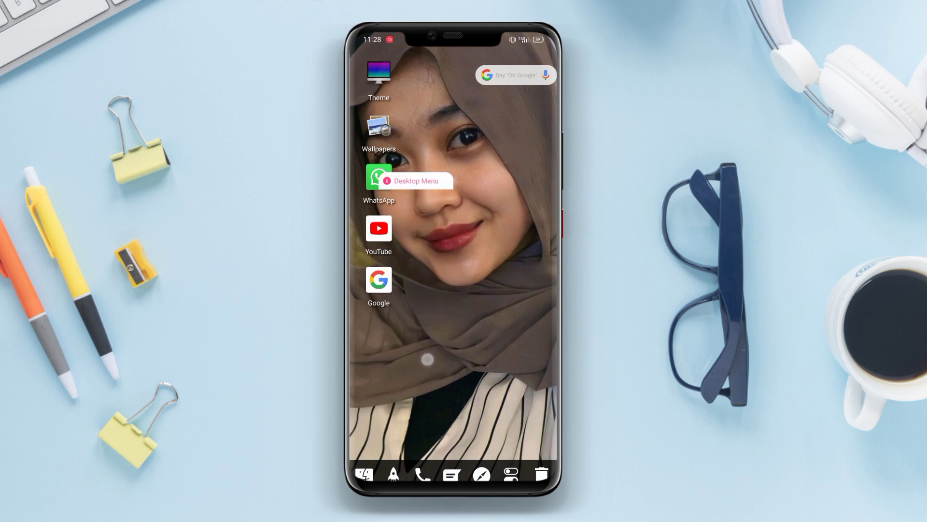
left_click(420, 181)
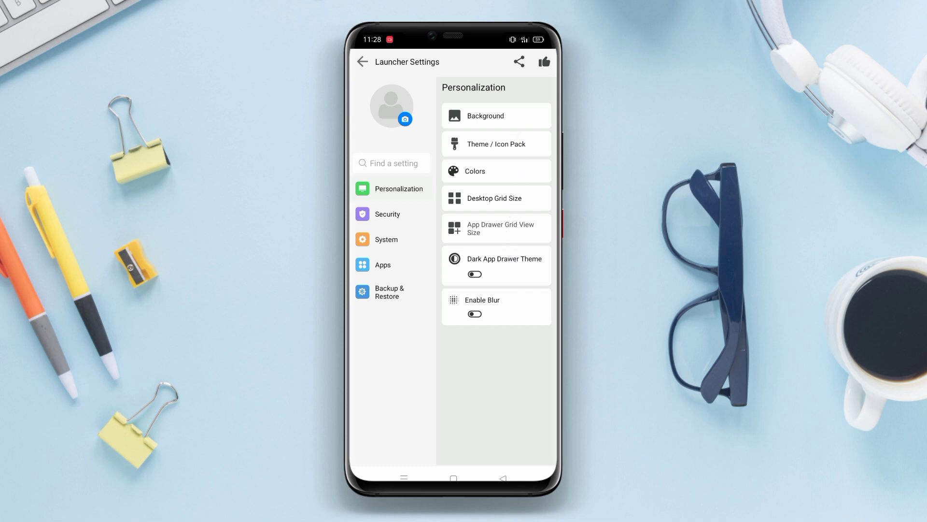
left_click(476, 171)
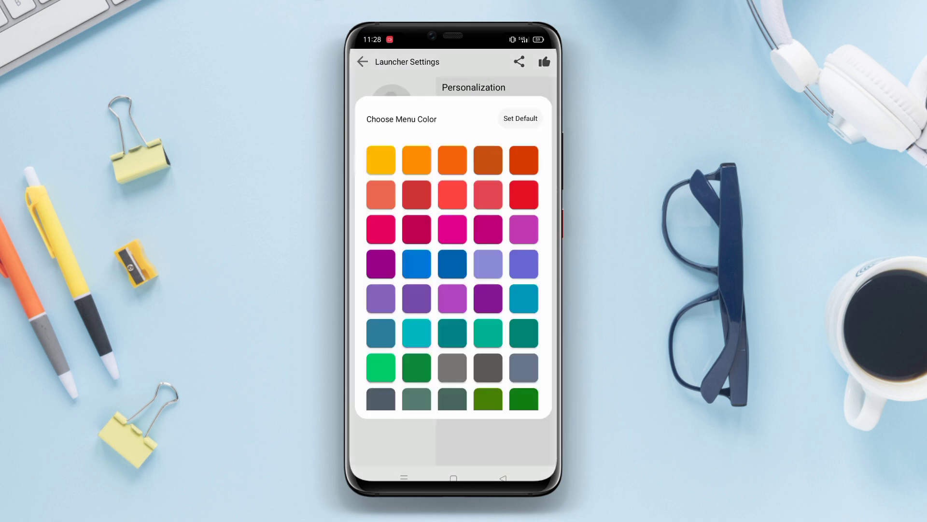